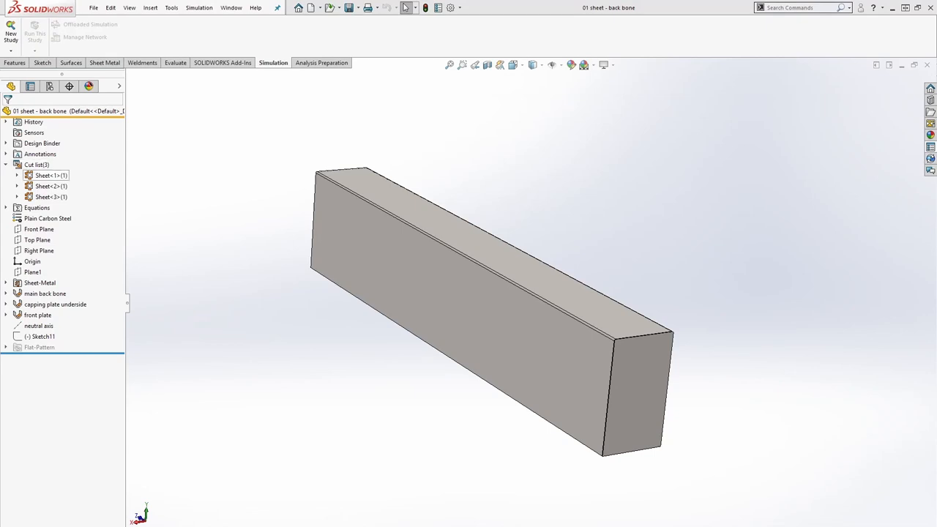
Highlight the beam's Sheet<1>, Sheet<2> bottom plate and Sheet<3> bodies.
click(49, 174)
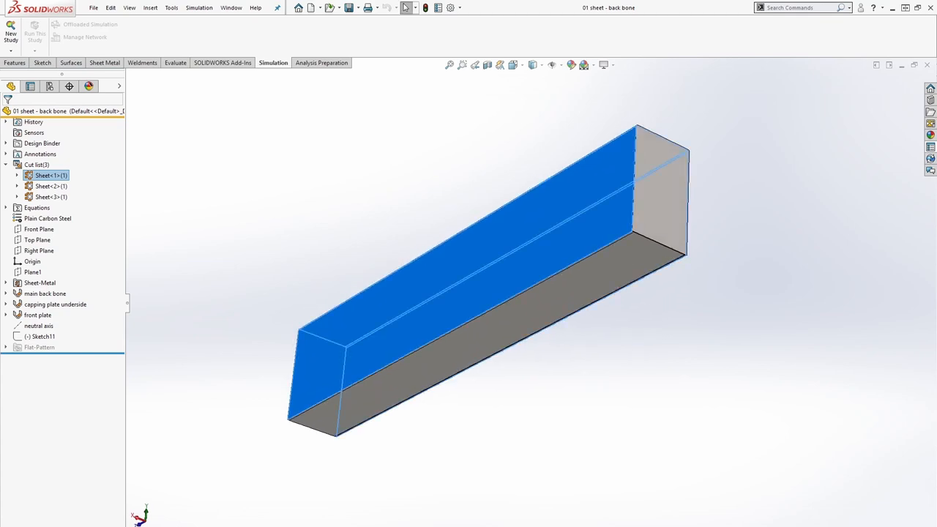
click(50, 186)
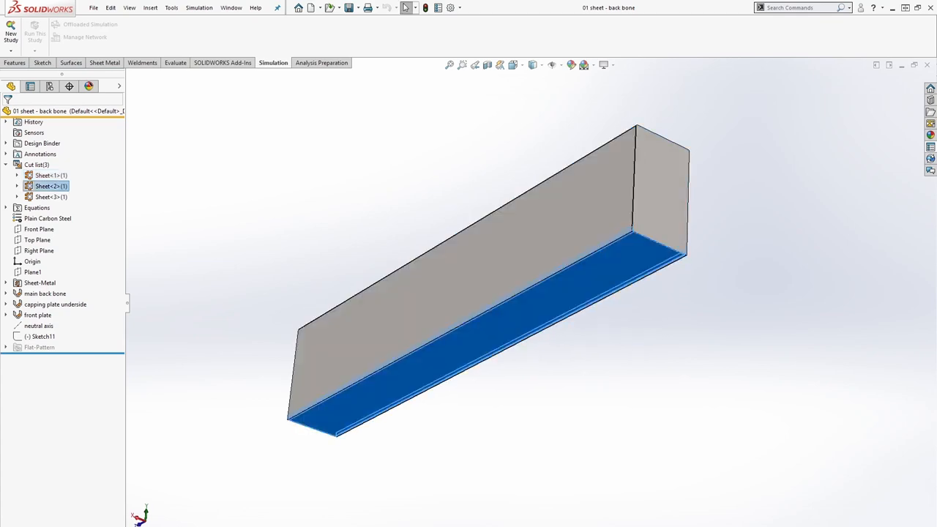
click(51, 197)
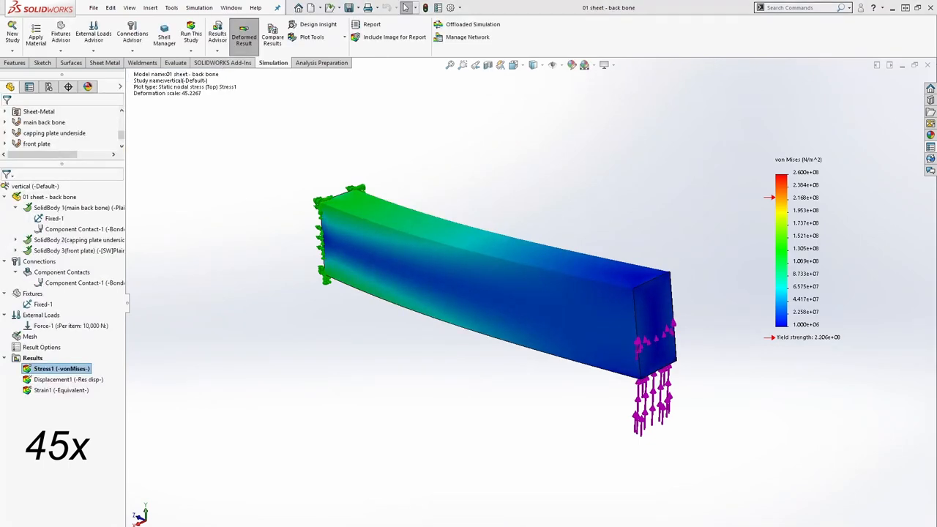
Show the Displacement1 plot for the vertical load study.
click(66, 379)
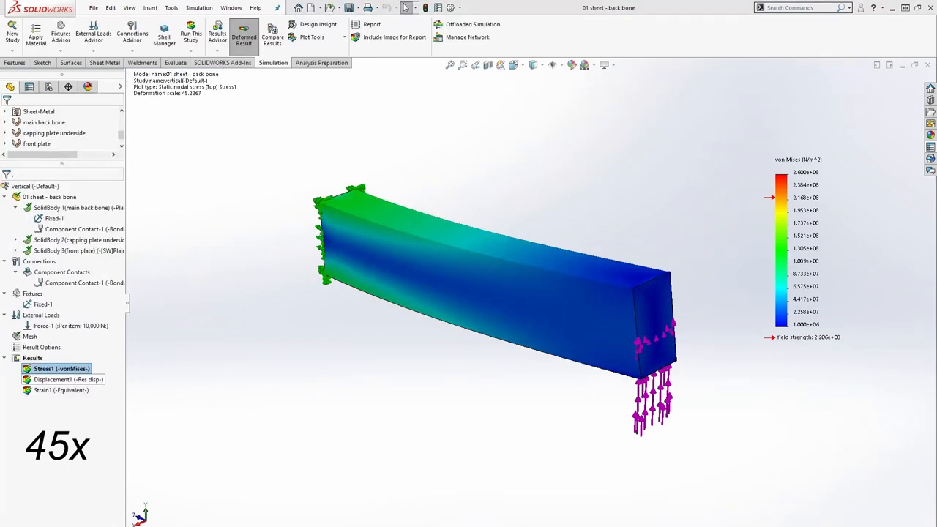
double_click(53, 379)
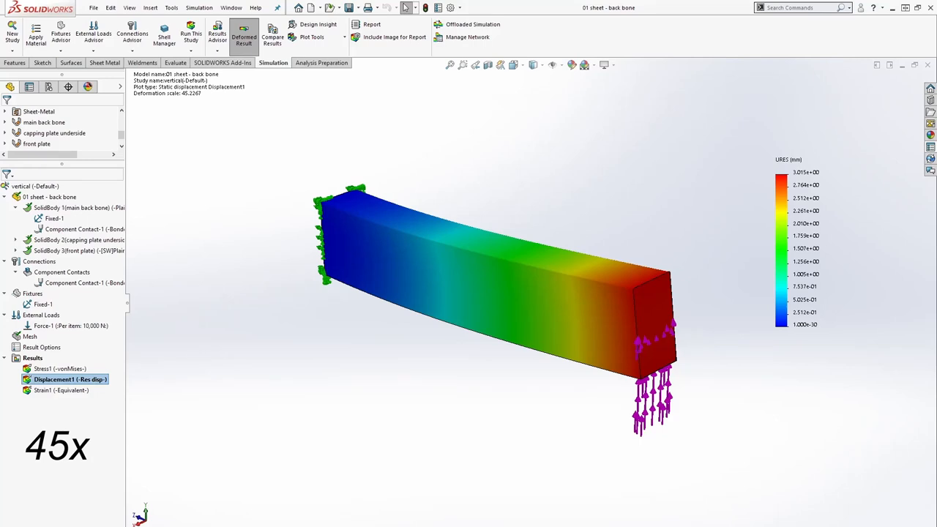
click(651, 279)
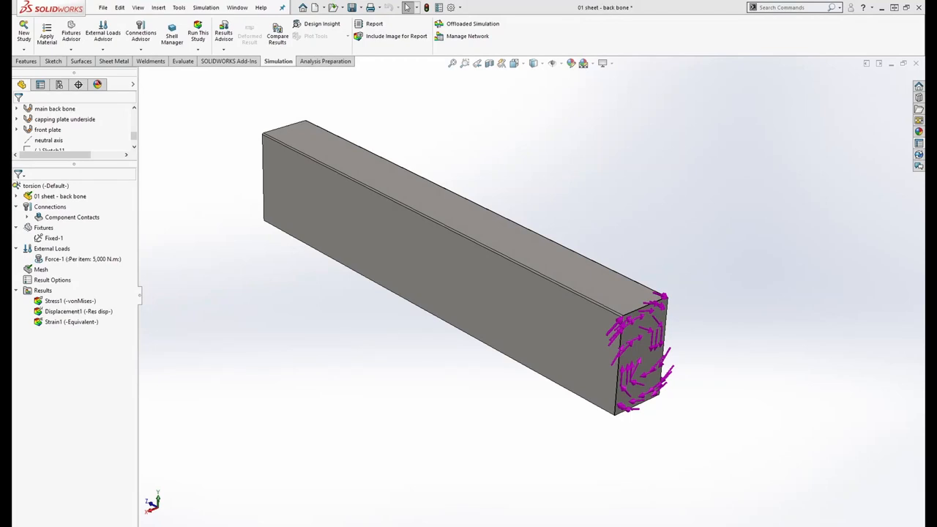
click(69, 301)
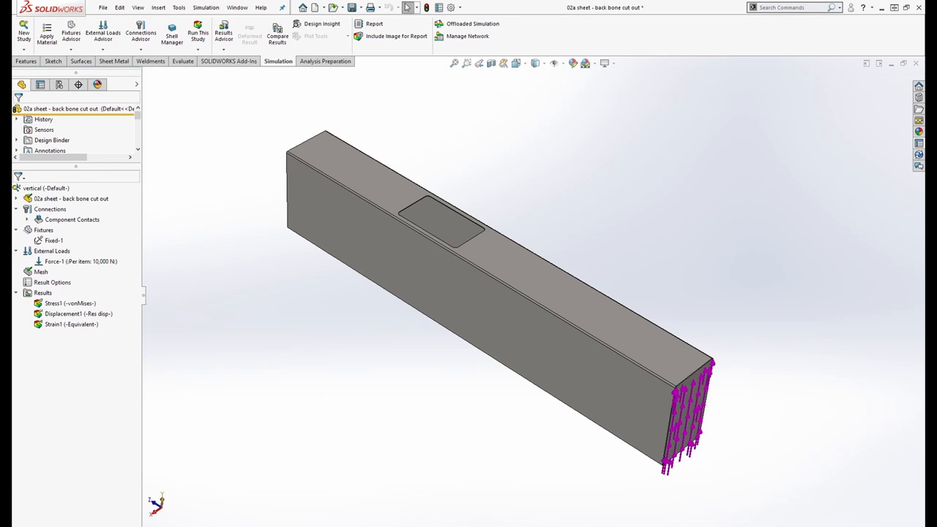
Display the cut-out backbone's von Mises stress result under the vertical load.
double_click(71, 303)
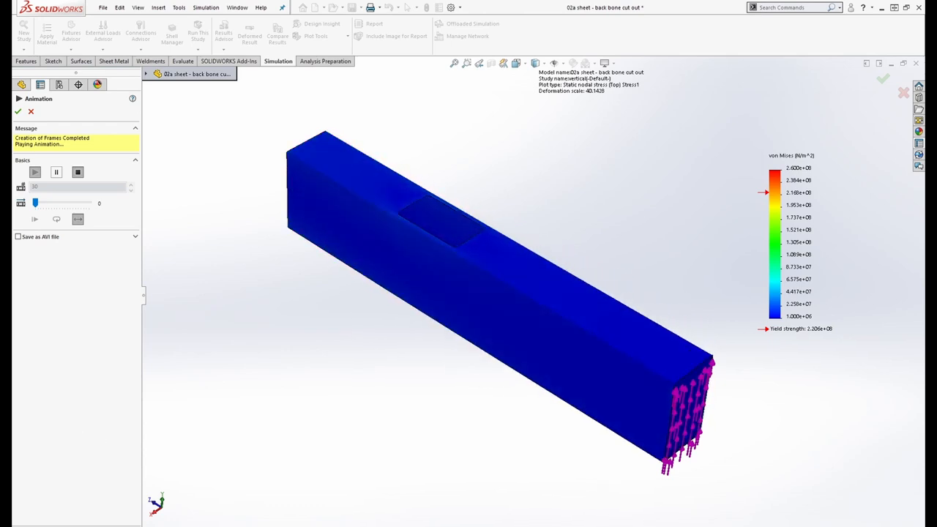
click(34, 172)
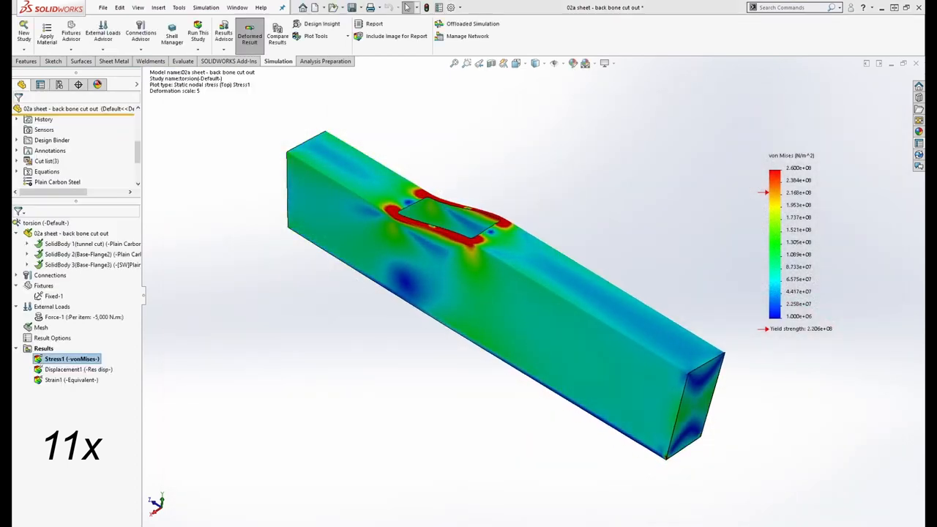
Show the cut-out sheet's torsion resultant displacement, peaking near 12.3 mm.
click(79, 369)
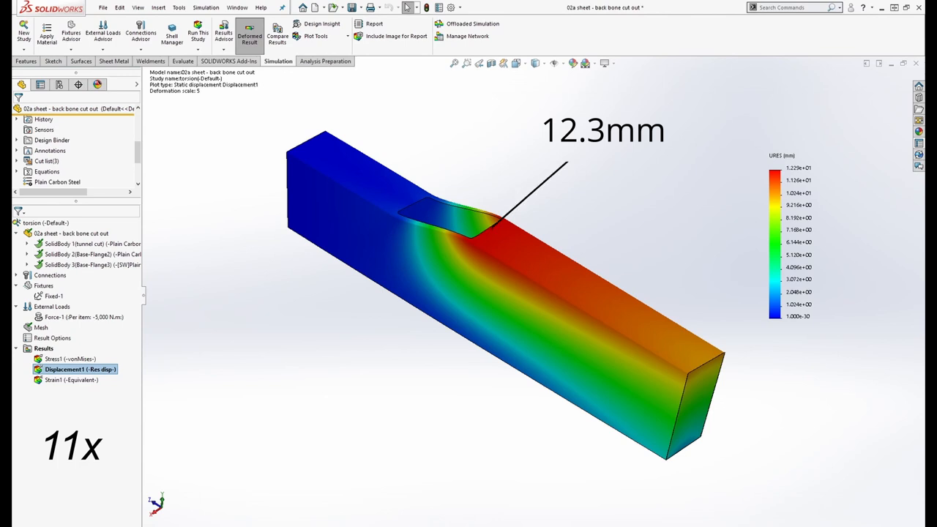
right_click(73, 369)
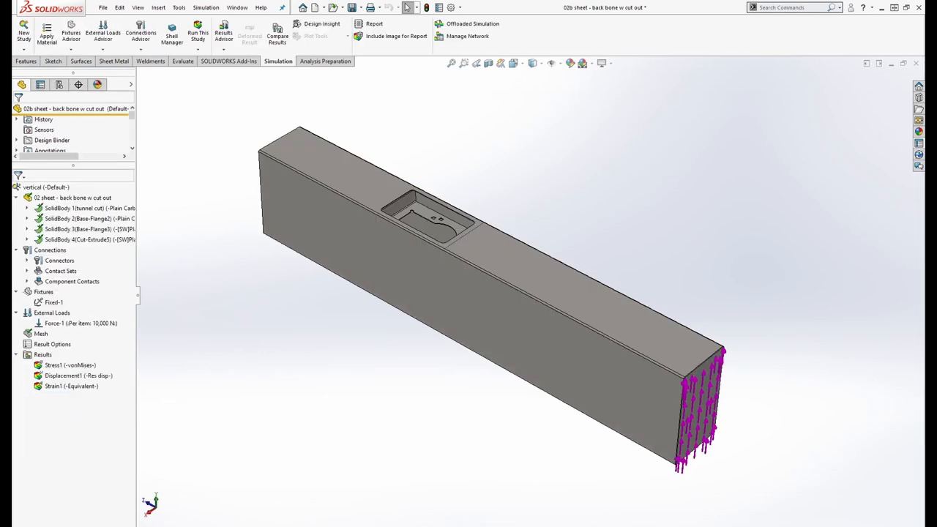
Show vertical-load von Mises stress around the cutout, then switch to the side load study.
click(71, 364)
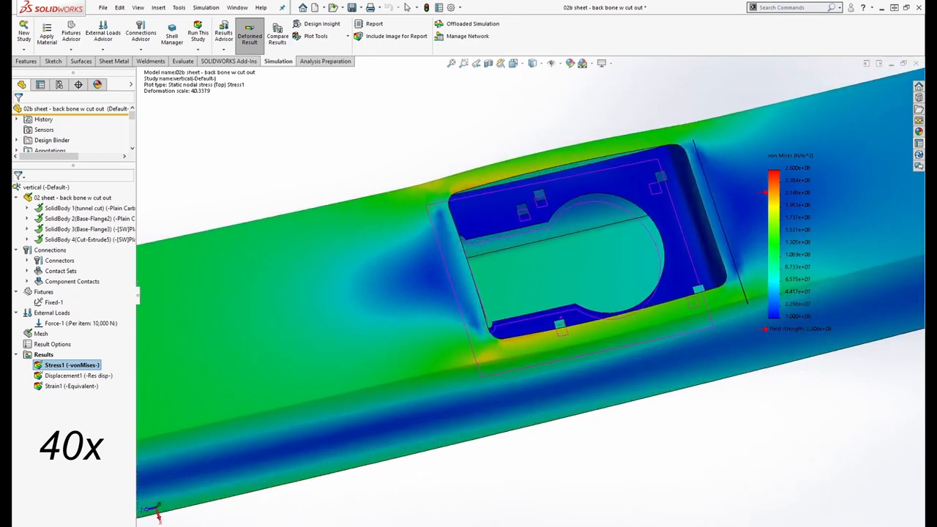
click(515, 63)
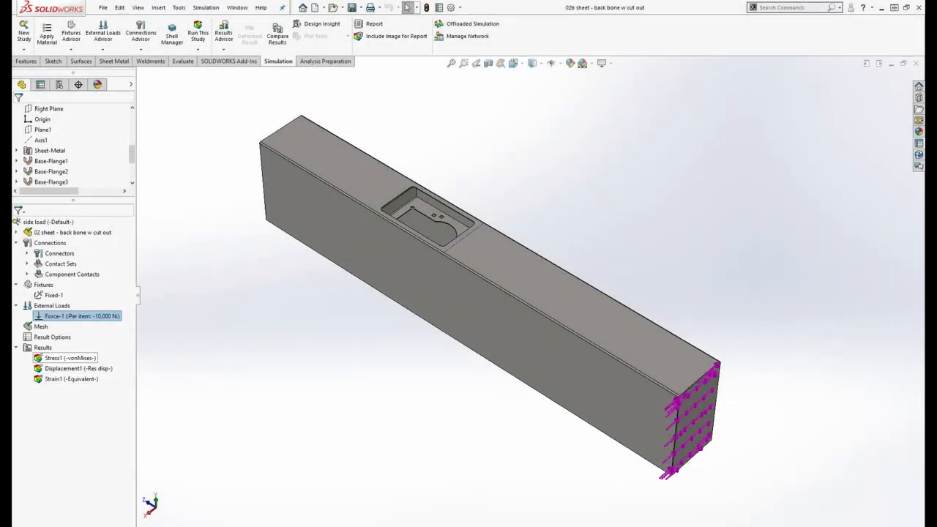
Display side load stress, then displacement peaking about 11.4 mm at the free end.
double_click(71, 358)
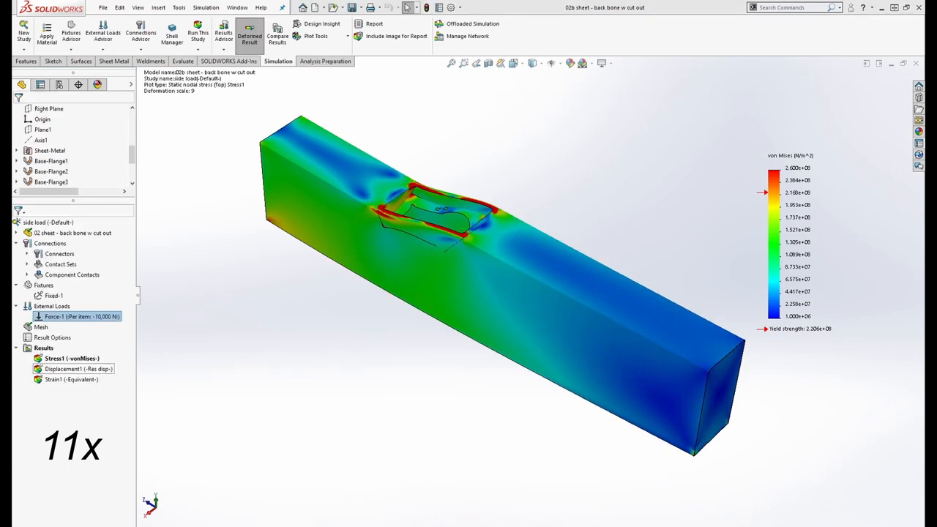
double_click(70, 369)
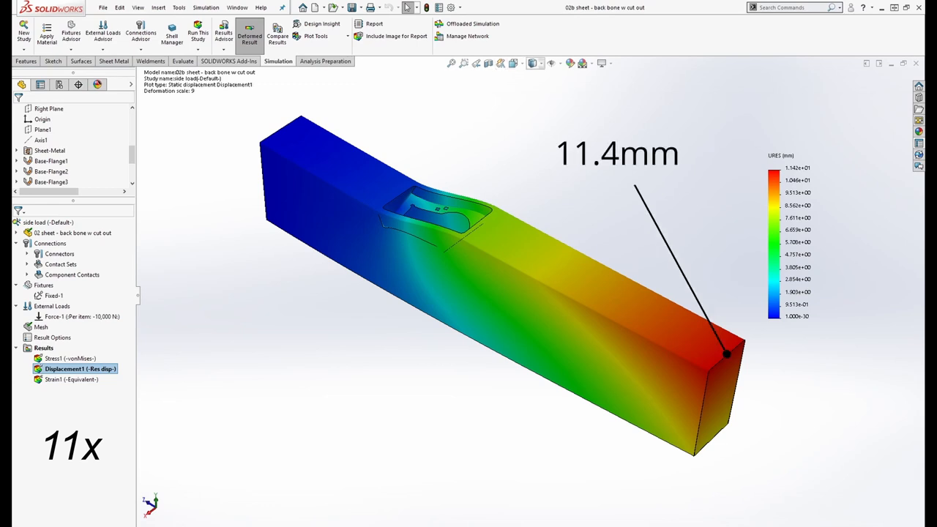
mouse_move(535, 63)
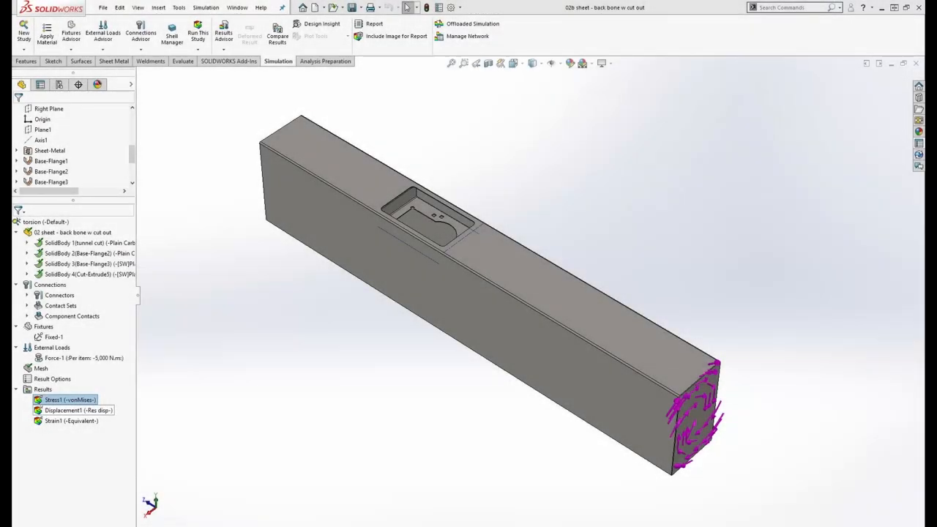
Select Stress1 in the torsion study and display its von Mises plot.
click(69, 400)
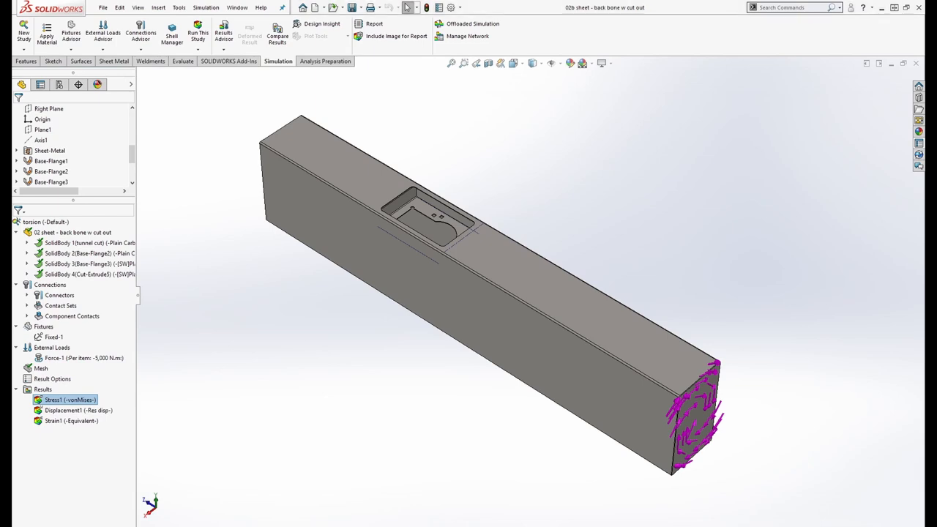
click(250, 36)
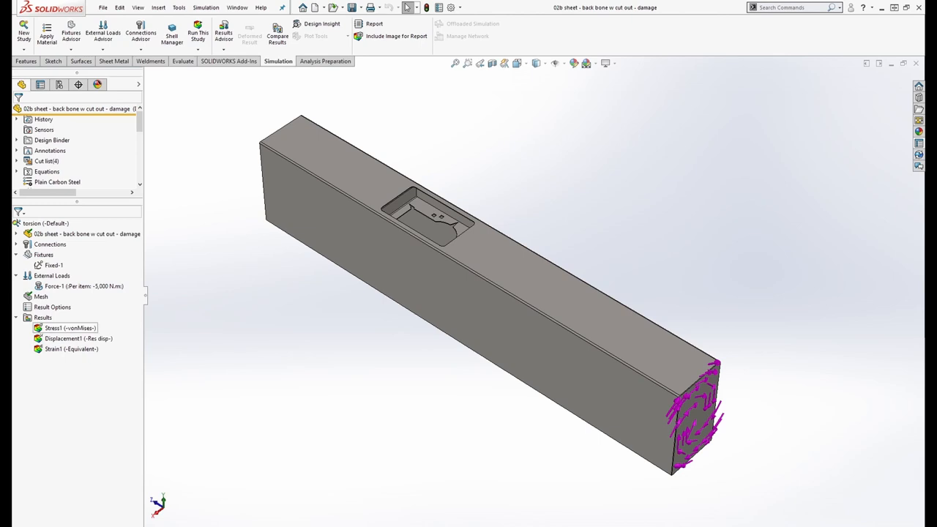
Display Stress1 (-vonMises-) for the damaged cut-out backbone's torsion study.
double_click(70, 327)
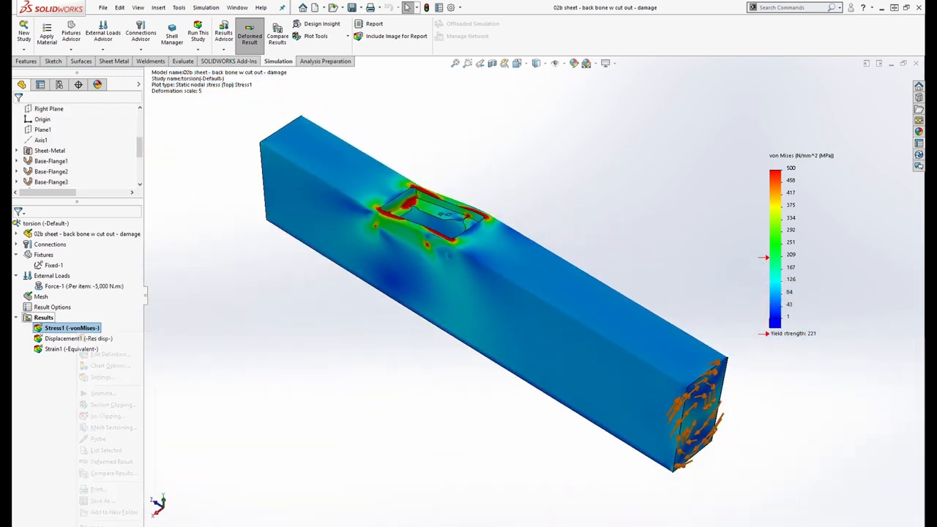
click(103, 393)
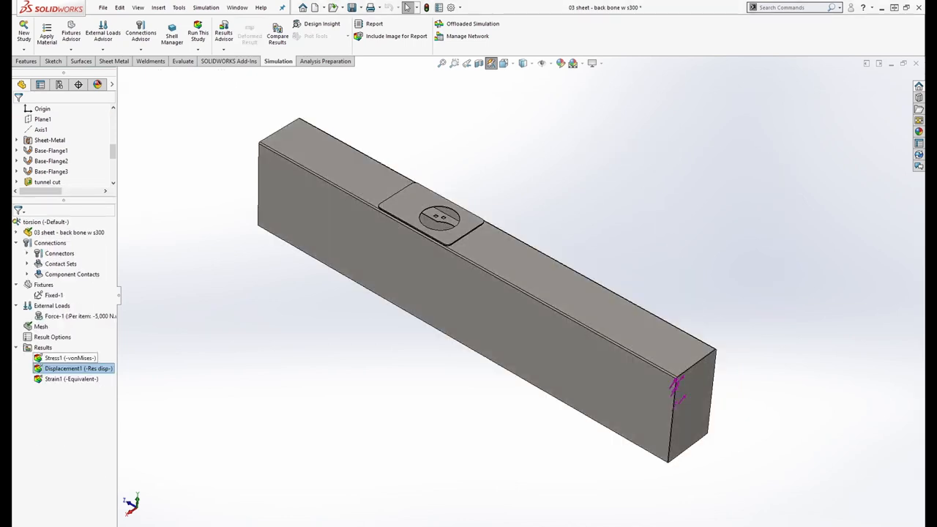
Show Displacement1 (-Res disp-) for the s300 plate backbone's torsion study.
double_click(66, 357)
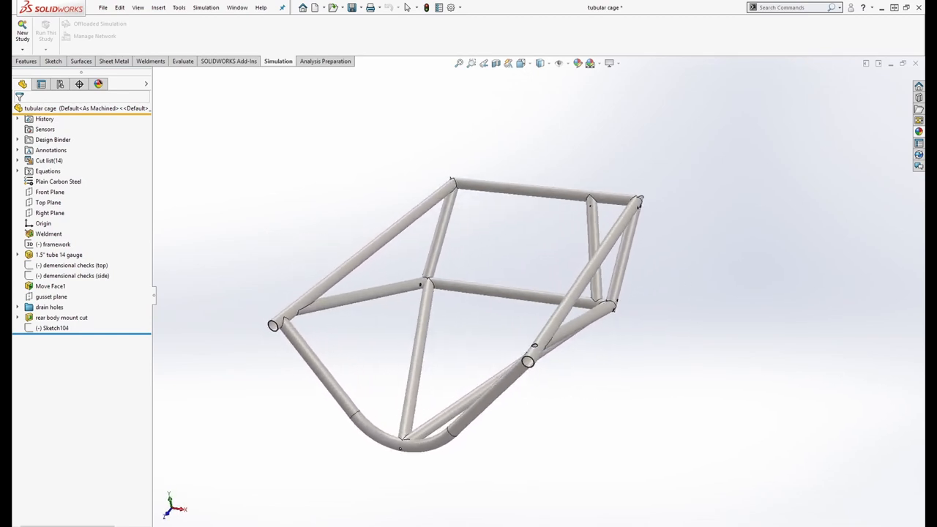
Begin a new static simulation study for the tubular cage.
click(520, 63)
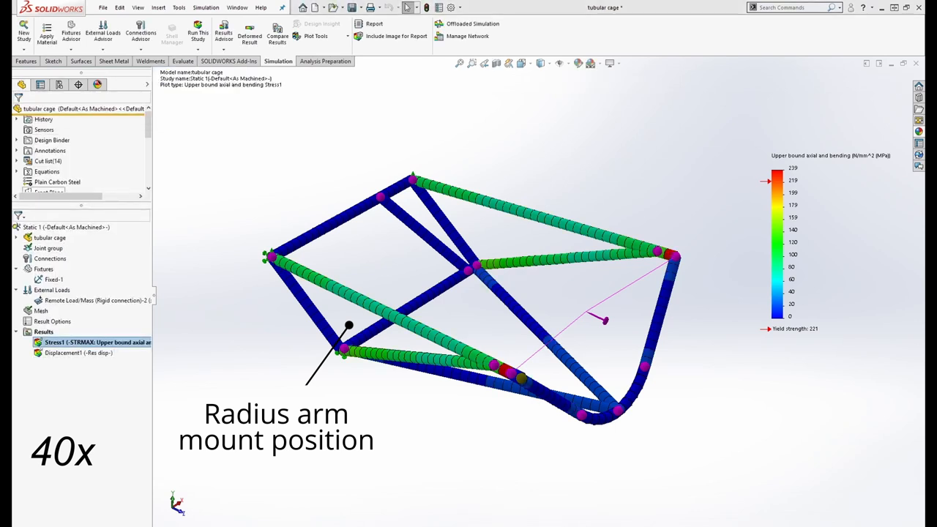
Display the cage's upper bound axial and bending stress plot.
click(249, 33)
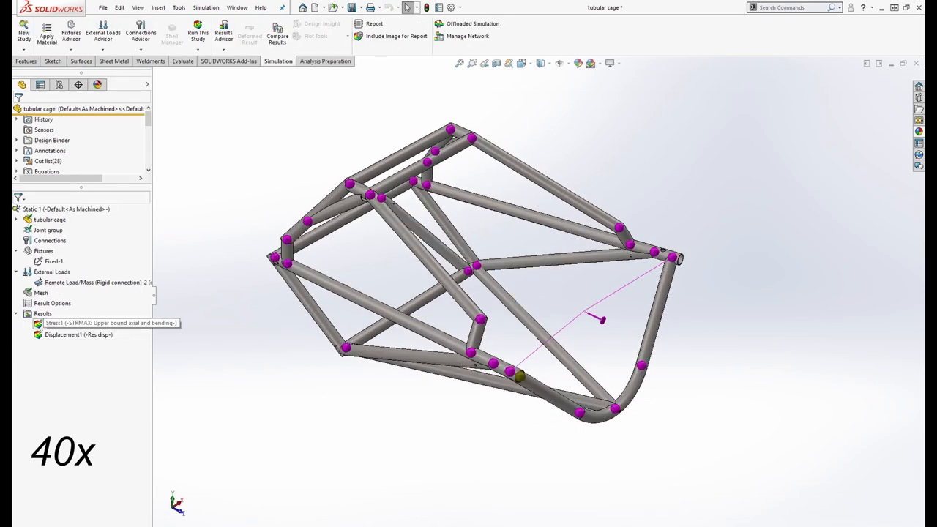
Display the Stress1 plot for the braced 28-member cage, peaking near 203 MPa.
double_click(96, 324)
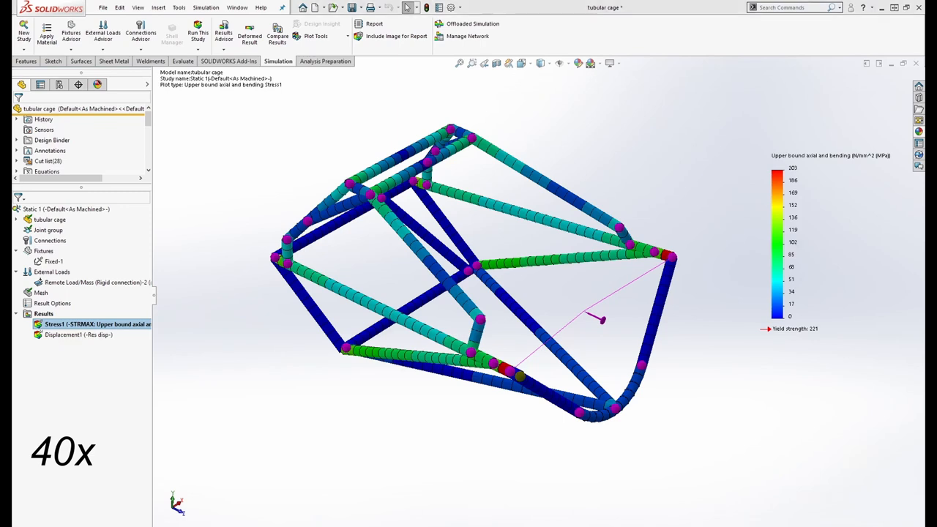
Select Displacement1 under Results to view the braced cage's displacement next.
click(78, 334)
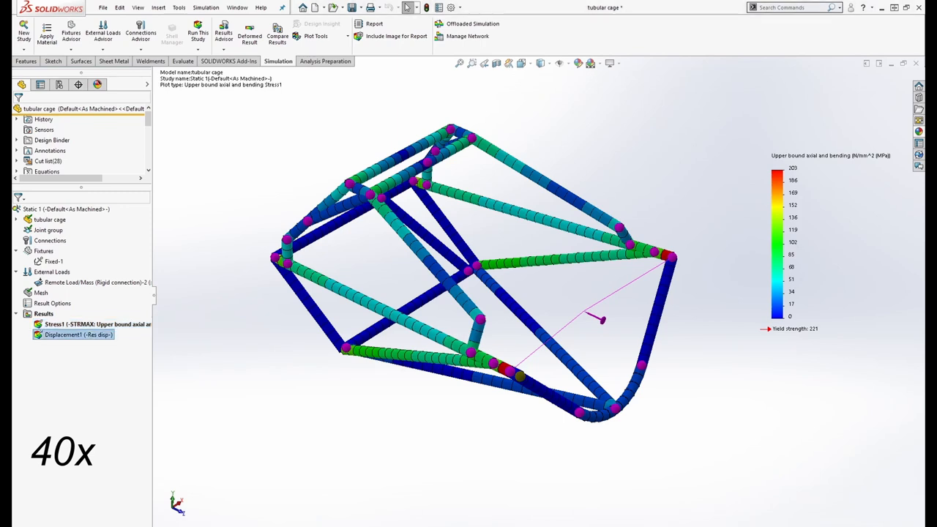